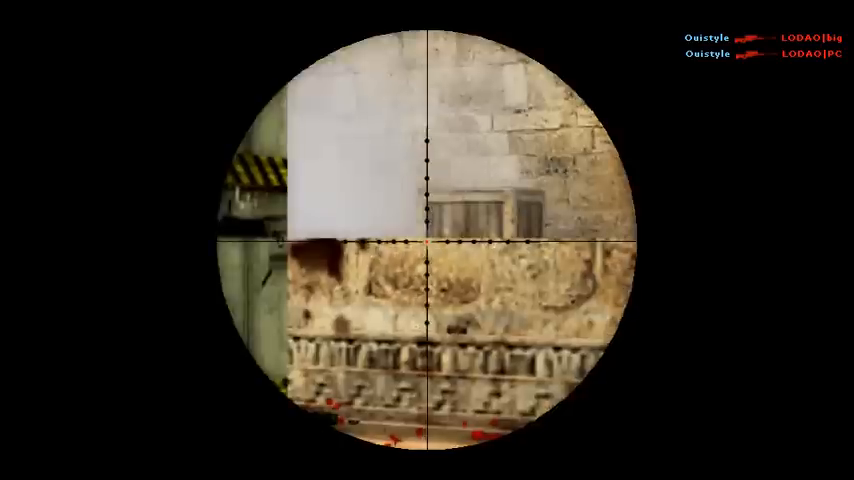
pyautogui.click(427, 240)
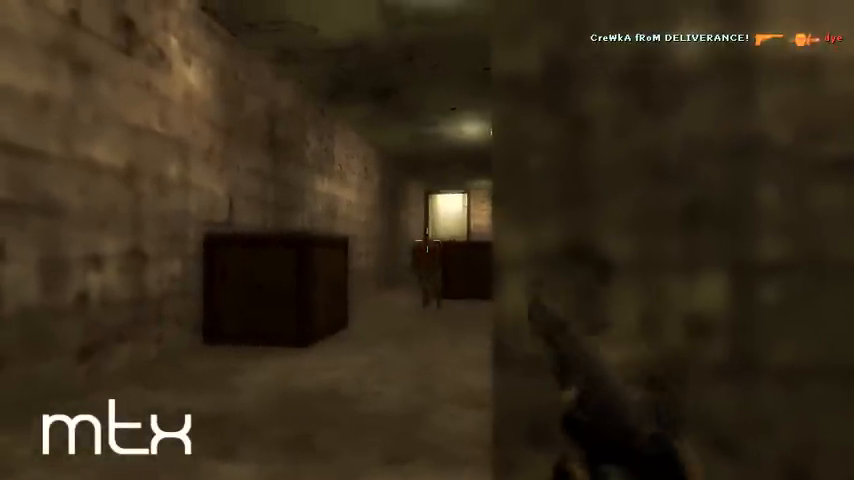
pyautogui.click(427, 240)
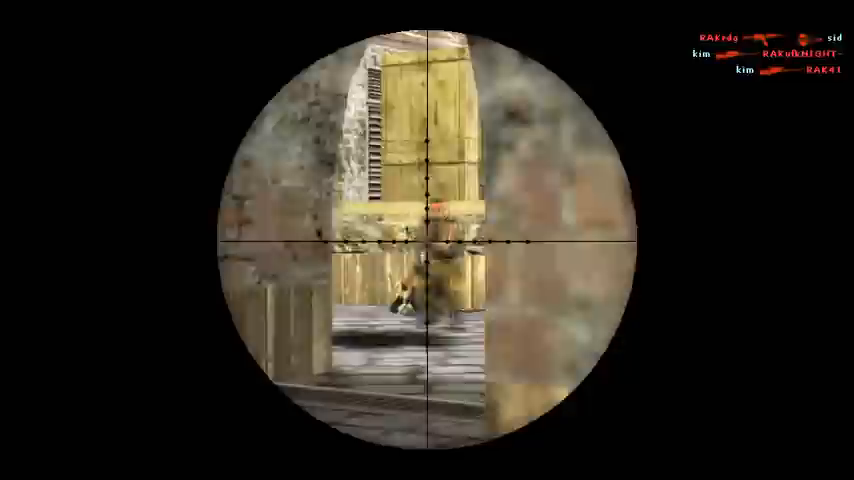
pyautogui.rightClick(427, 240)
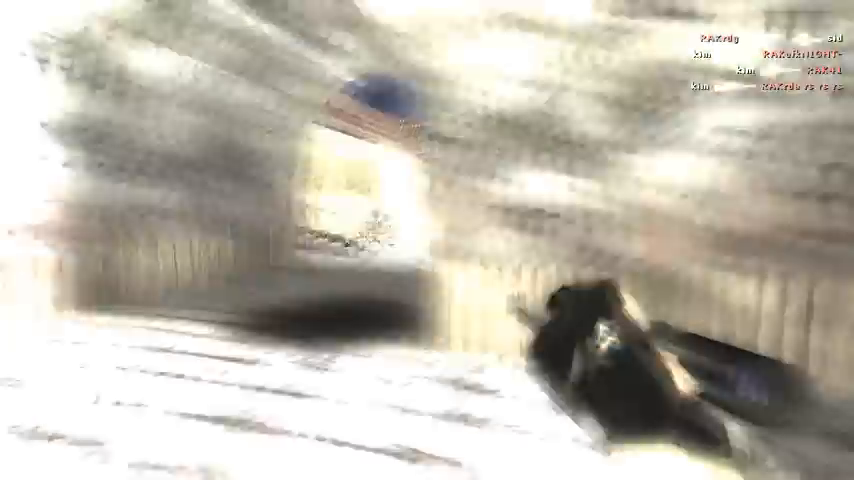